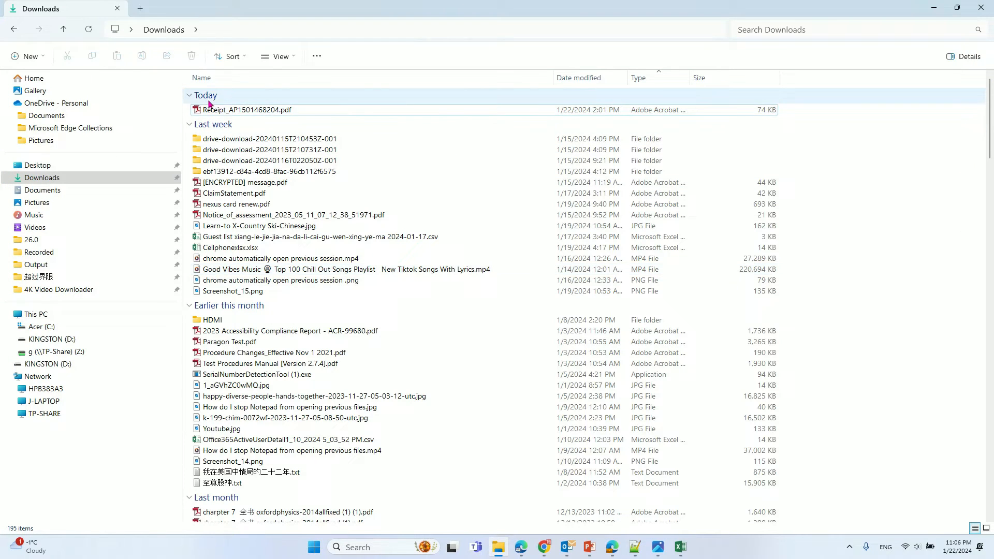
mouse_move(587, 77)
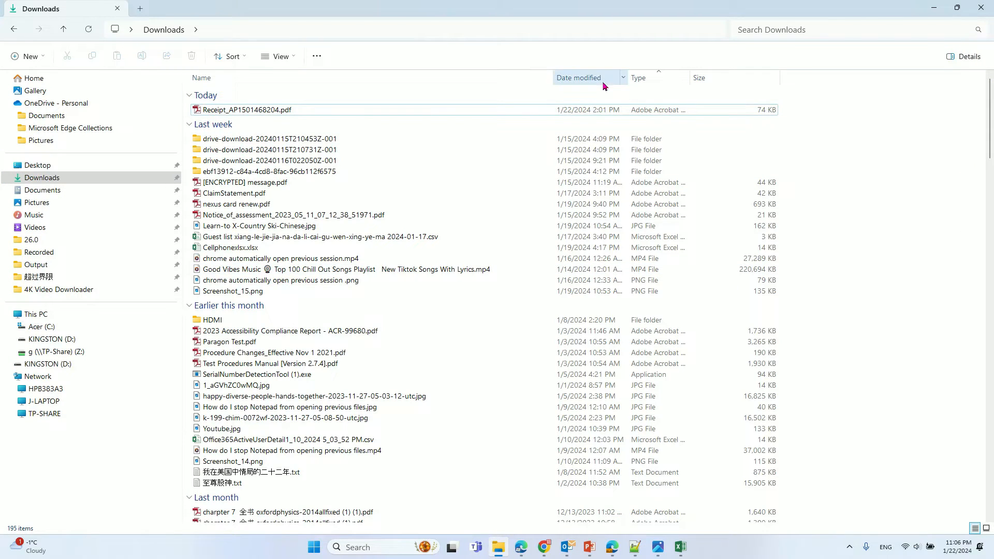
Sort the Downloads list by Date modified, newest first.
click(579, 77)
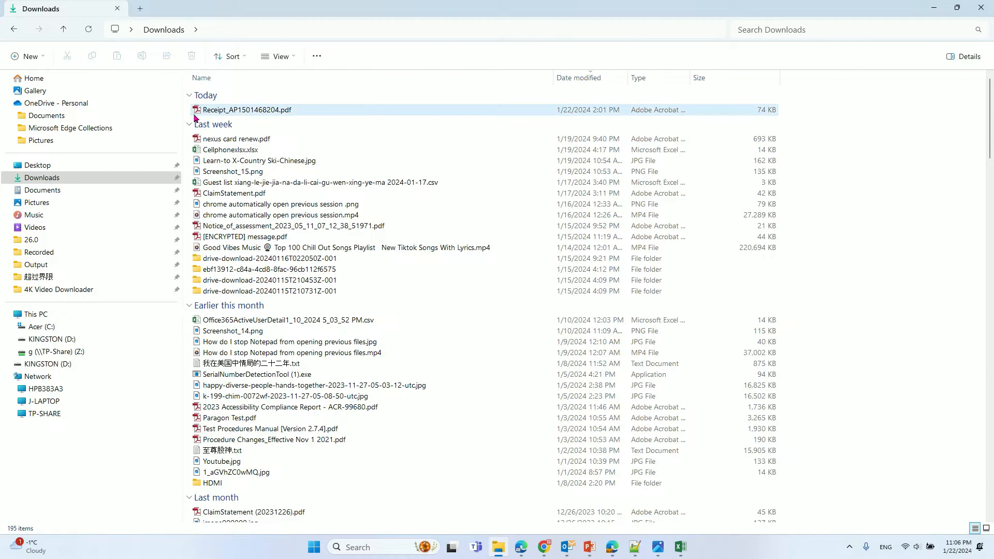
click(205, 95)
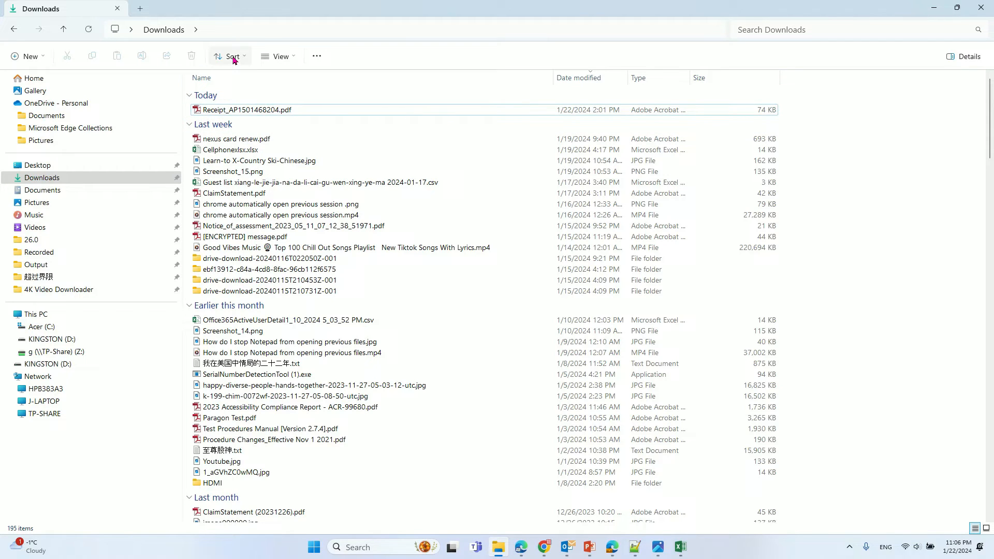
mouse_move(234, 56)
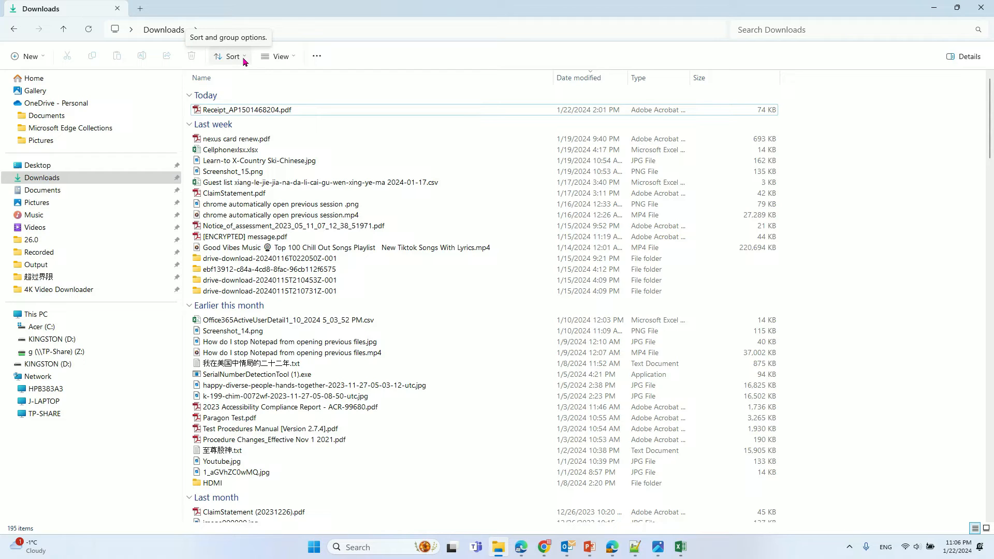
Set Group by to (None) from the Sort menu.
click(232, 56)
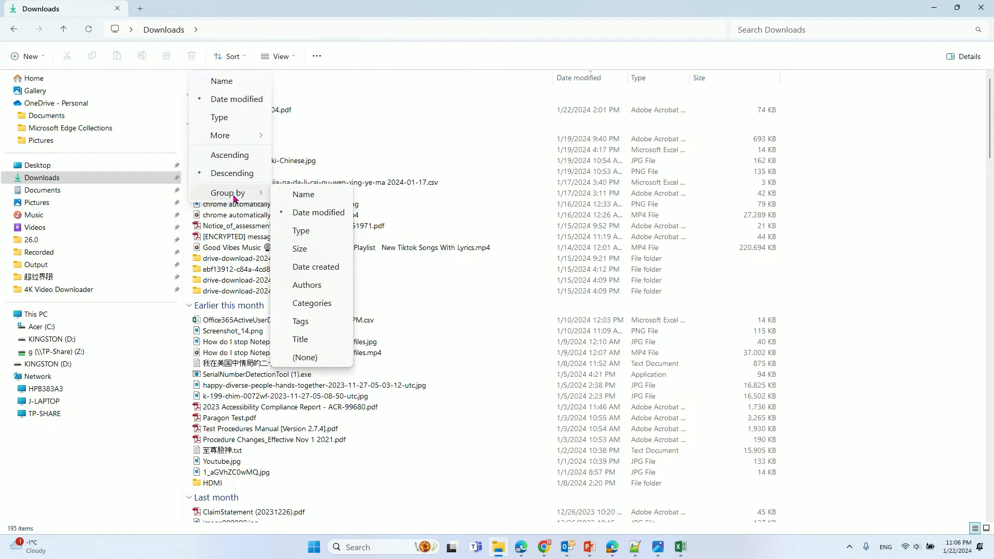
mouse_move(319, 212)
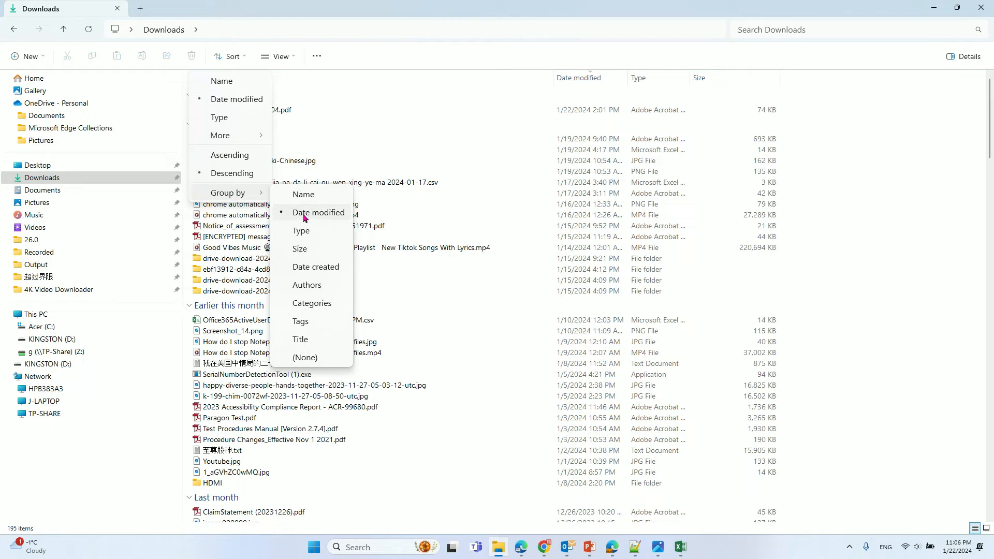
mouse_move(325, 218)
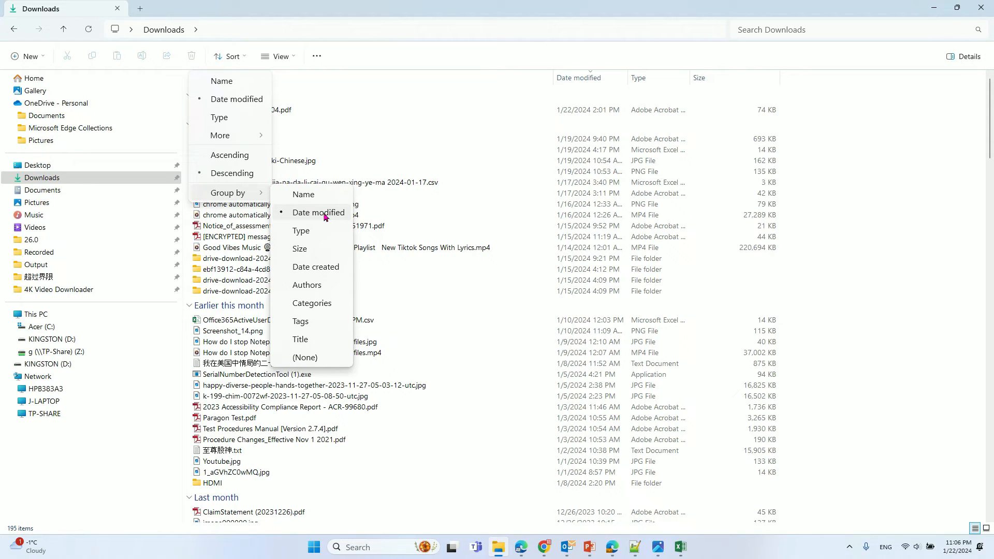
mouse_move(305, 358)
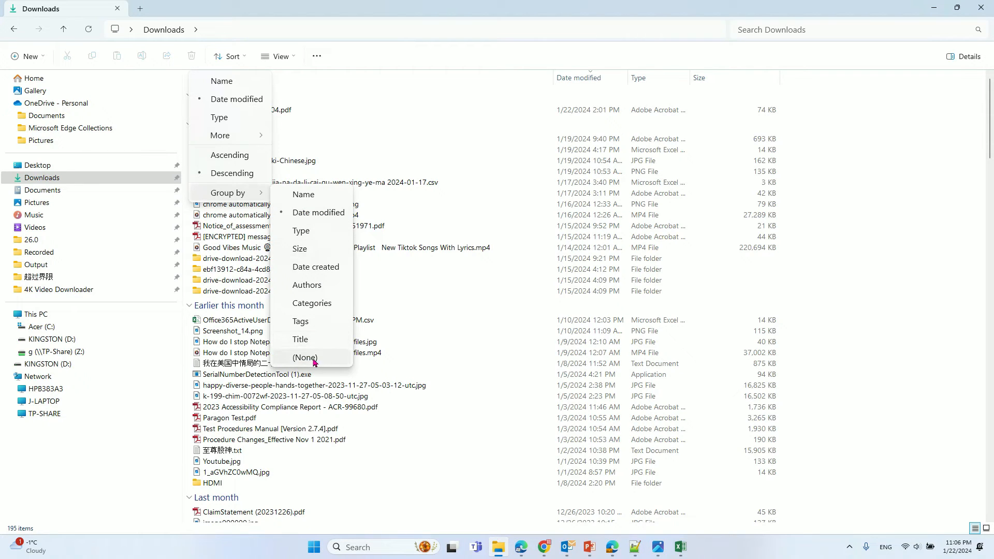
click(305, 356)
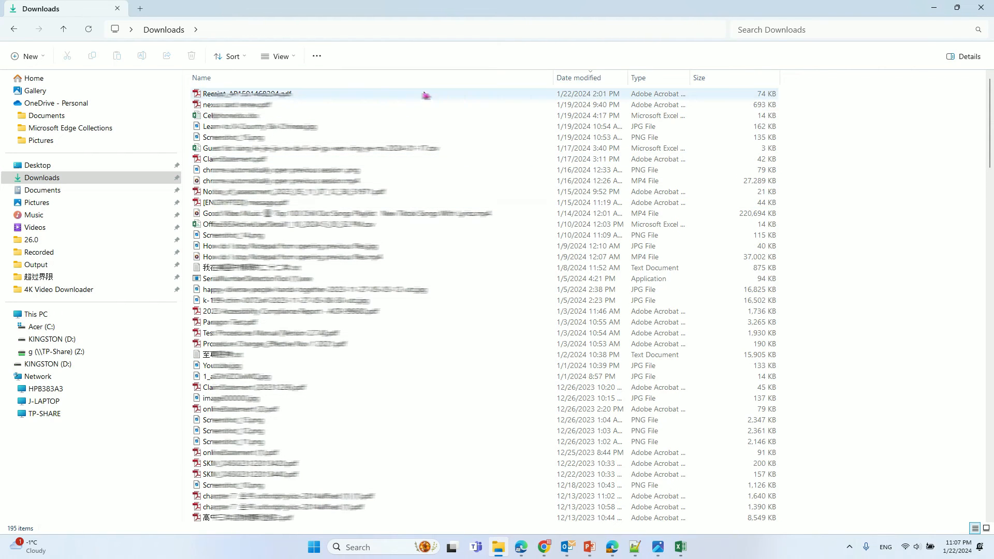
Scroll down and back up through the ungrouped Downloads list.
scroll(down, 3)
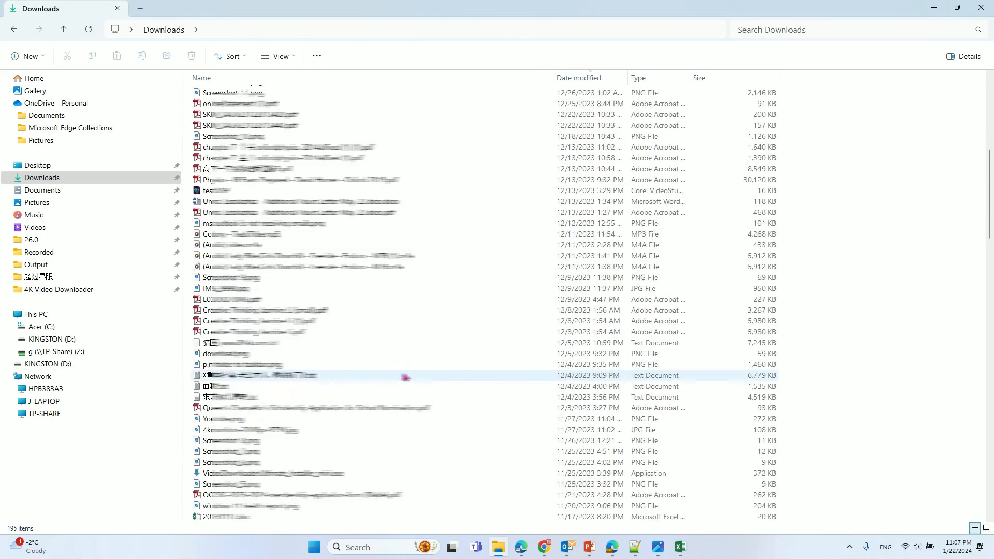
scroll(up, 3)
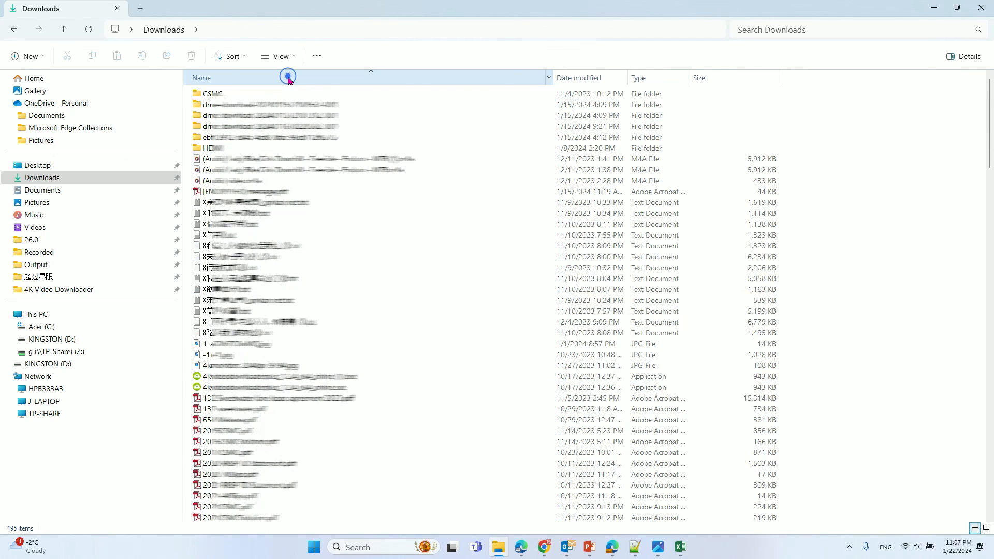
mouse_move(287, 81)
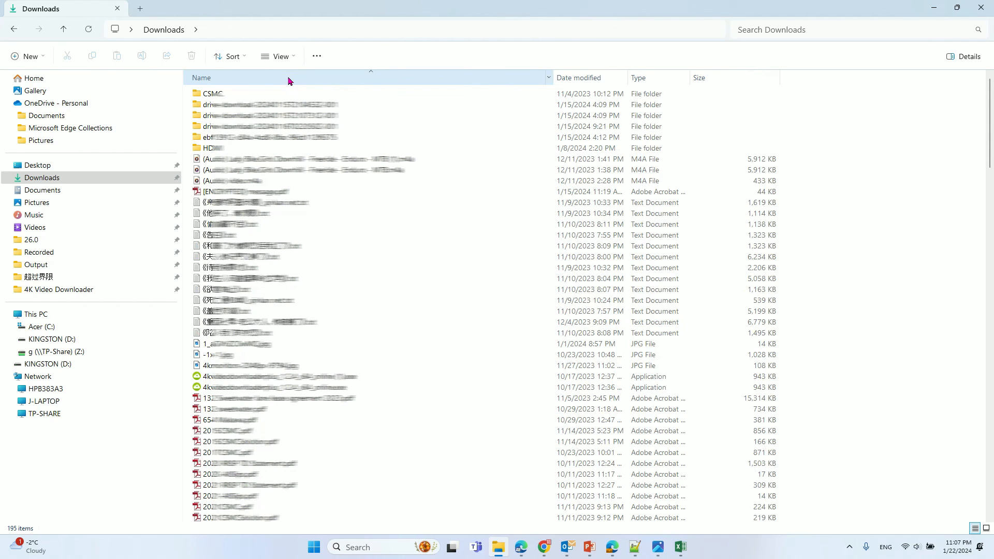